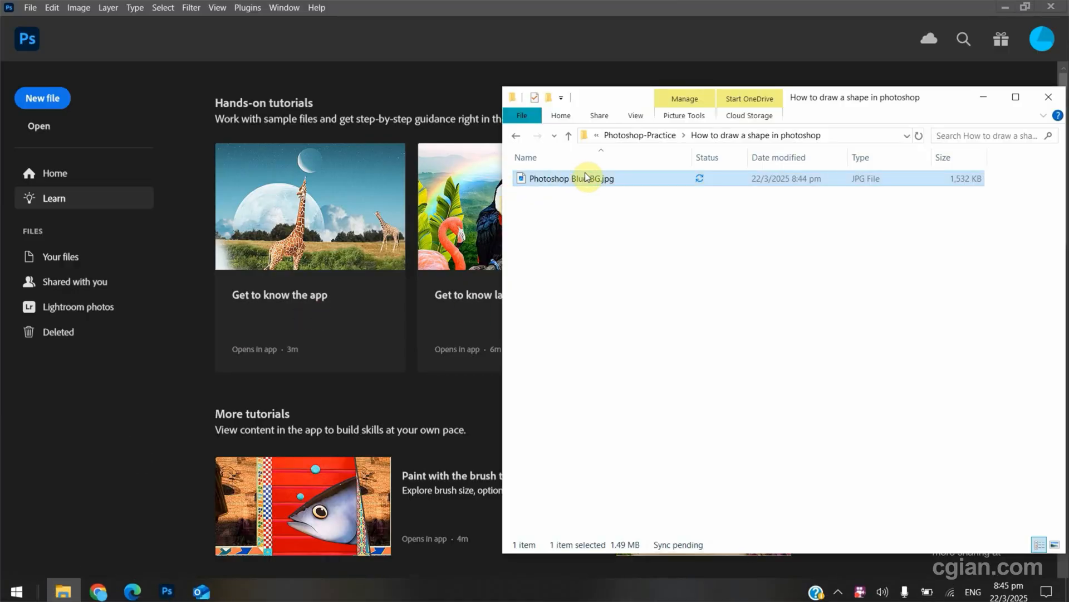
mouse_move(597, 182)
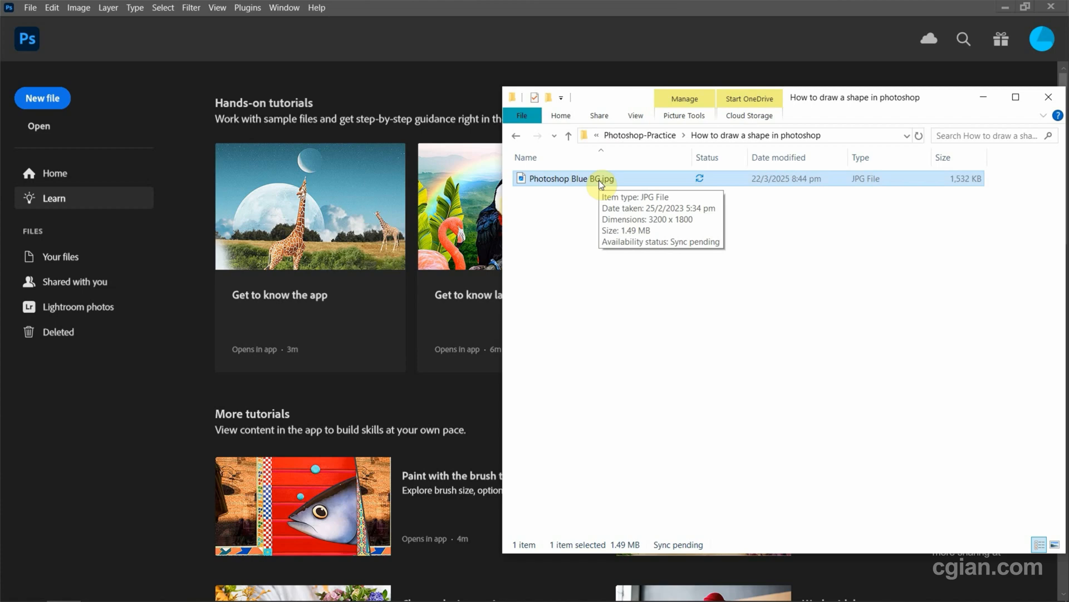
Step: Open Photoshop Blue BG.jpg from File Explorer as a Photoshop document
left_click(1048, 97)
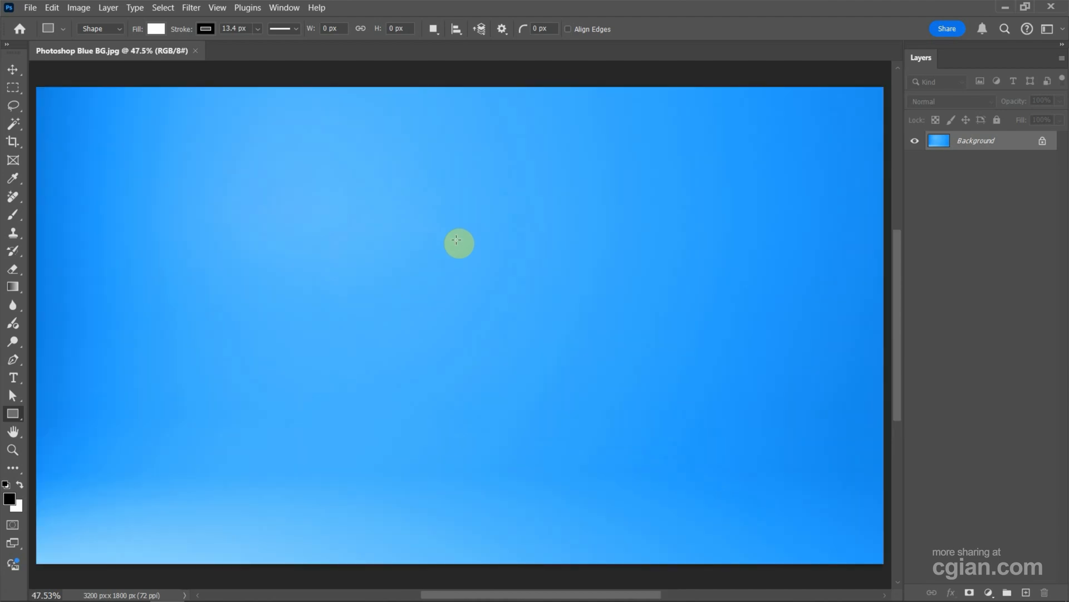
mouse_move(448, 264)
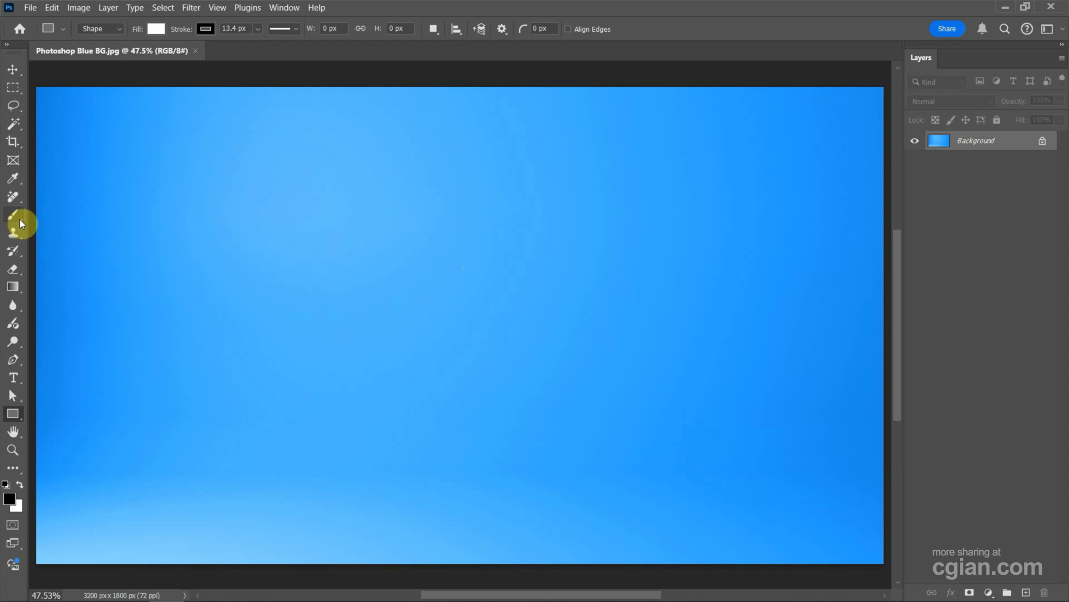
mouse_move(283, 8)
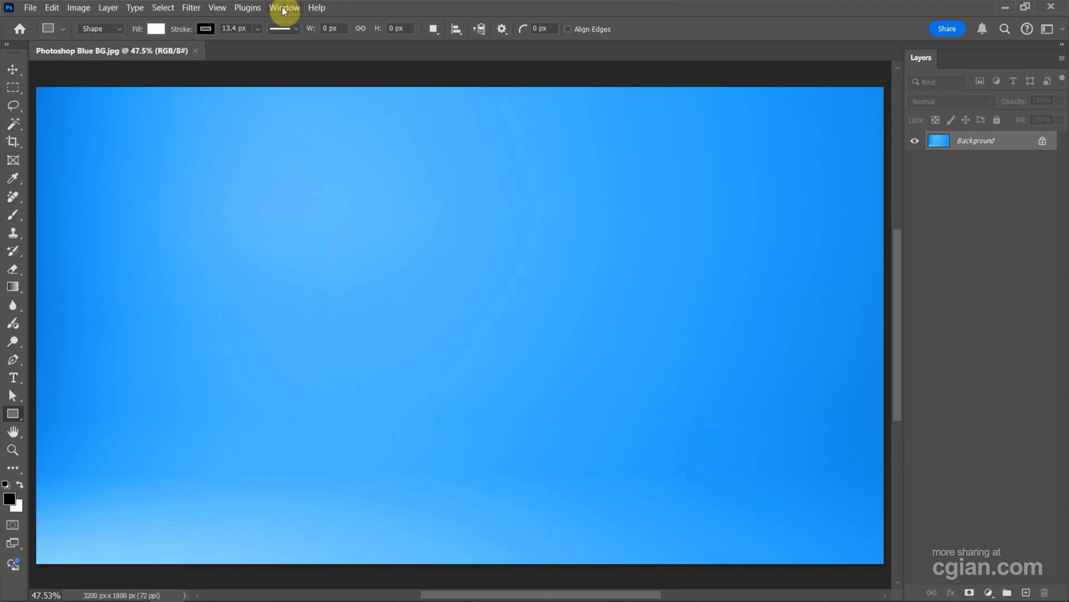
Step: Show the Properties panel from the Window menu
left_click(283, 7)
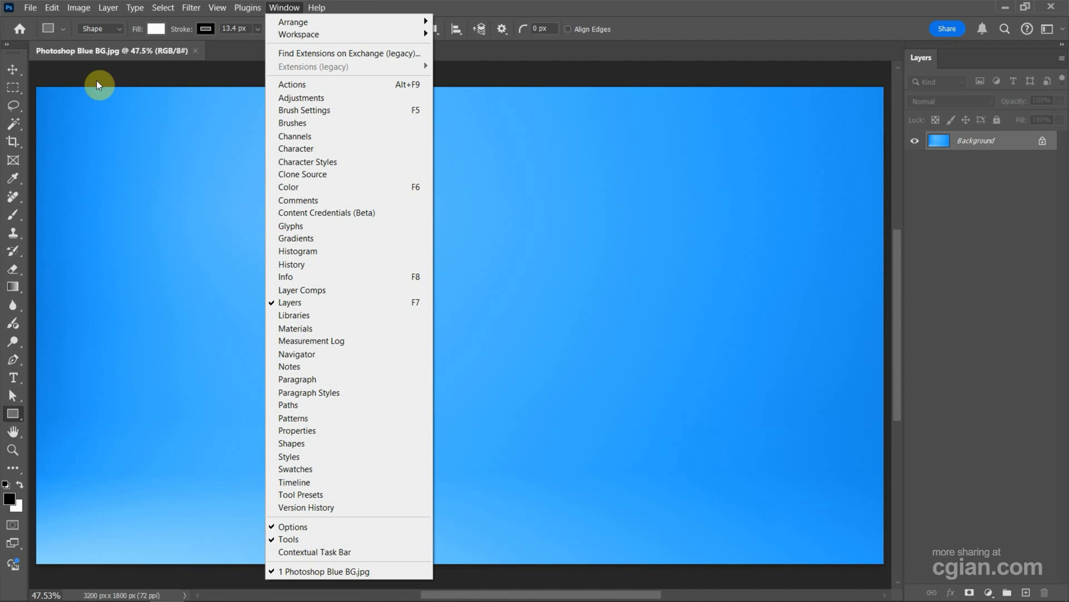
mouse_move(15, 419)
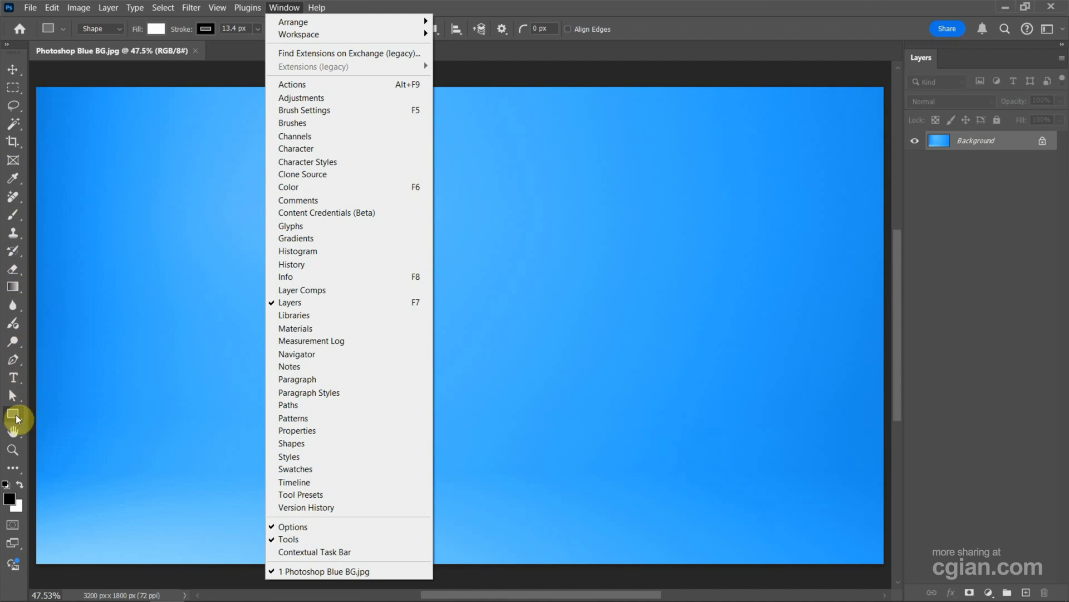
right_click(13, 414)
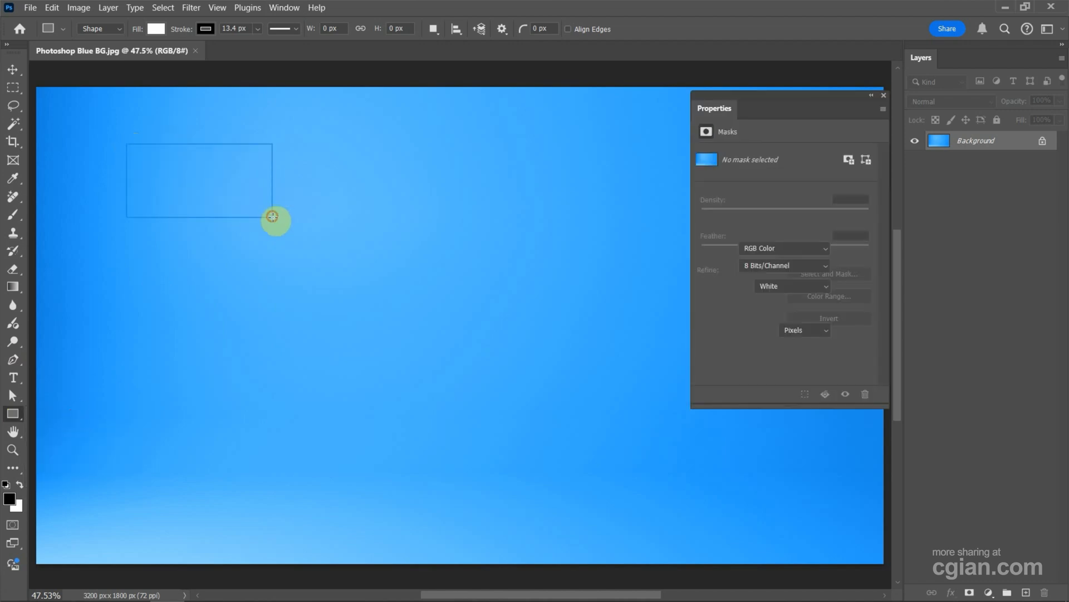
Step: Draw a rectangle near the top left and a 514 px square below it, tilted 3.5°
left_click_drag(127, 146, 273, 215)
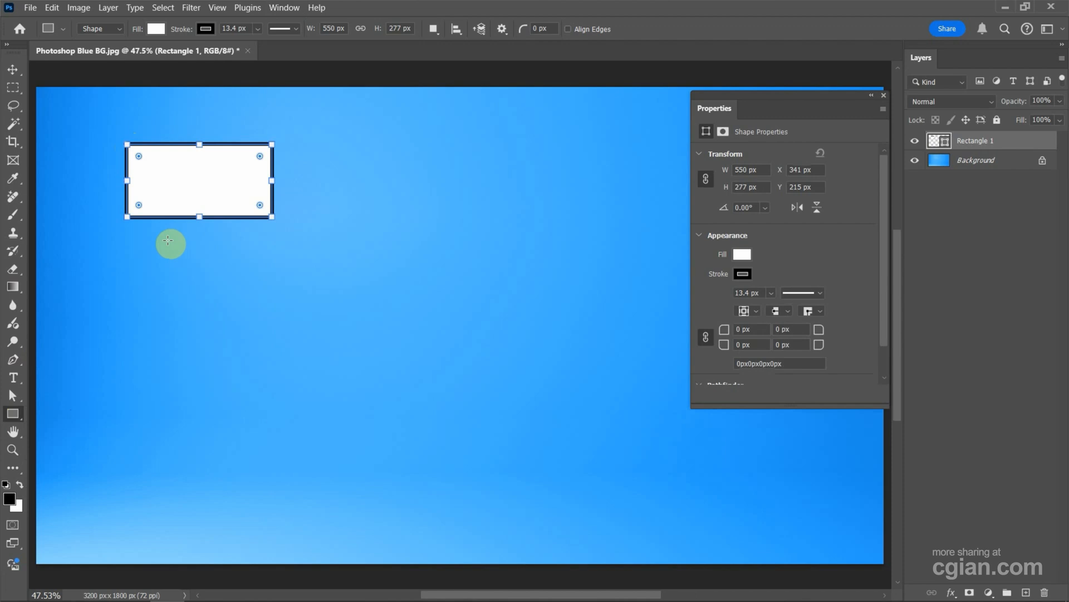
left_click_drag(167, 239, 191, 259)
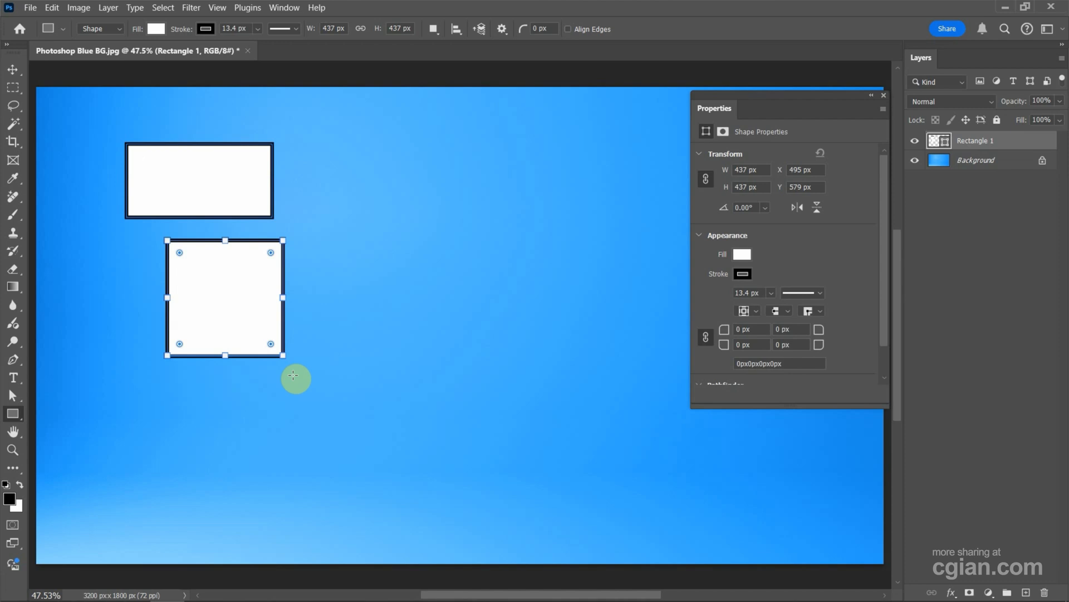
mouse_move(716, 112)
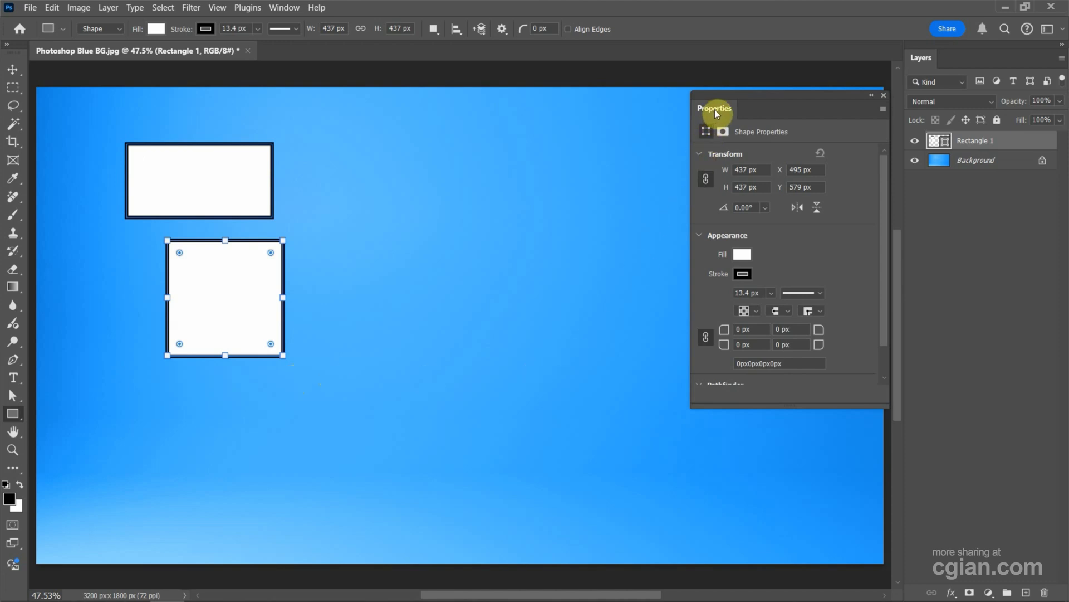
mouse_move(723, 170)
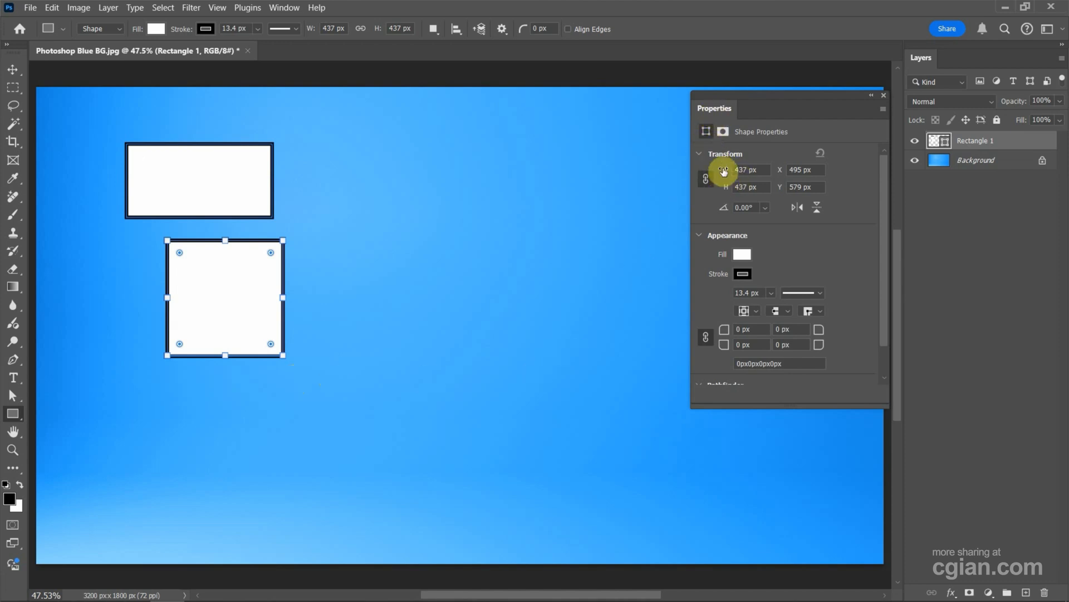
mouse_move(724, 176)
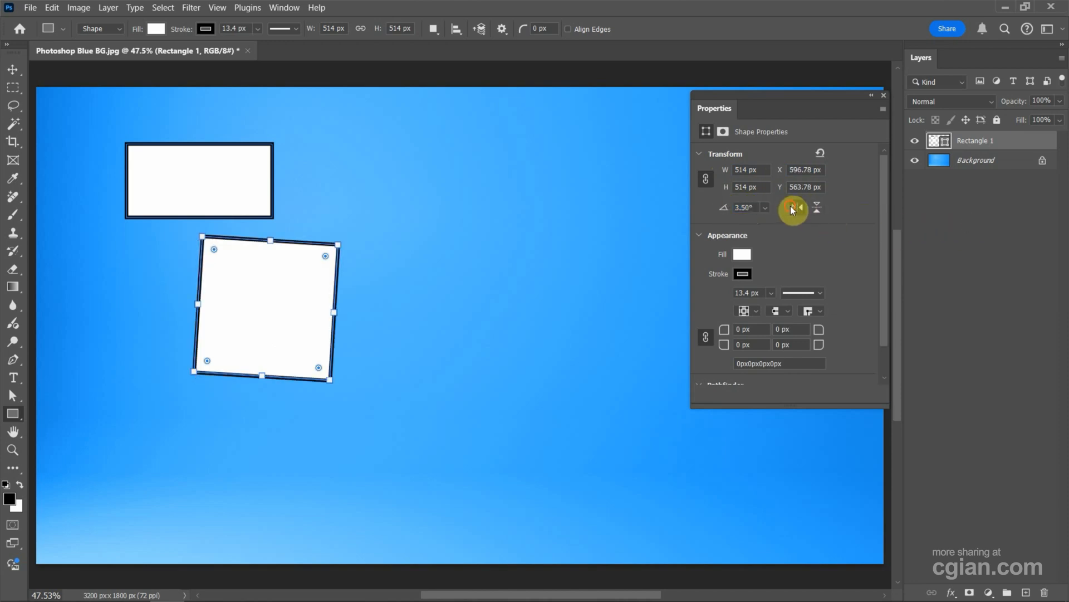
Step: Fill the rectangle and square shapes with pink
left_click(795, 207)
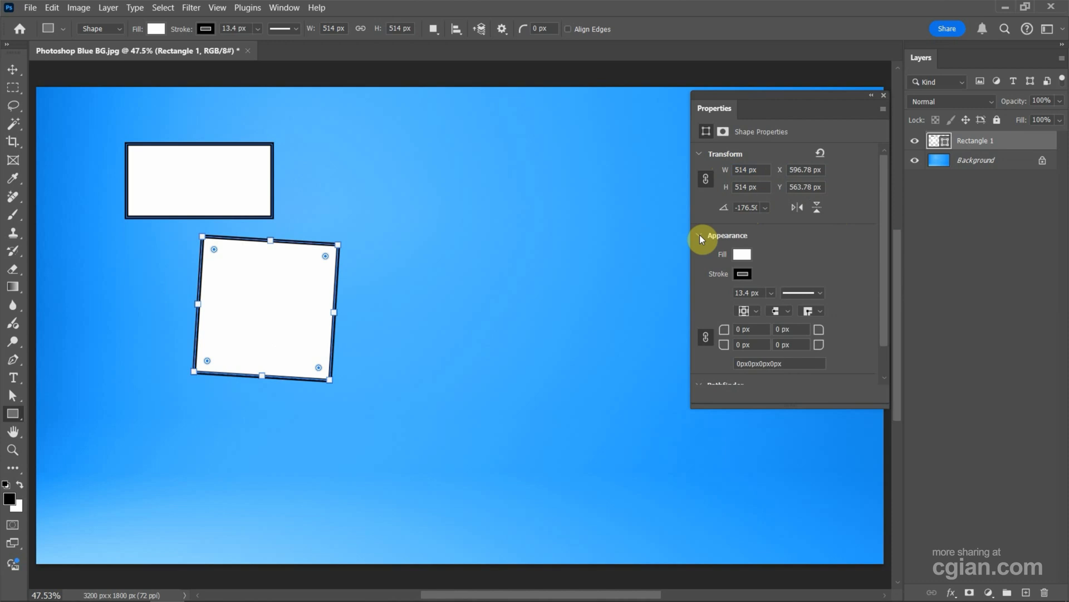
left_click(741, 254)
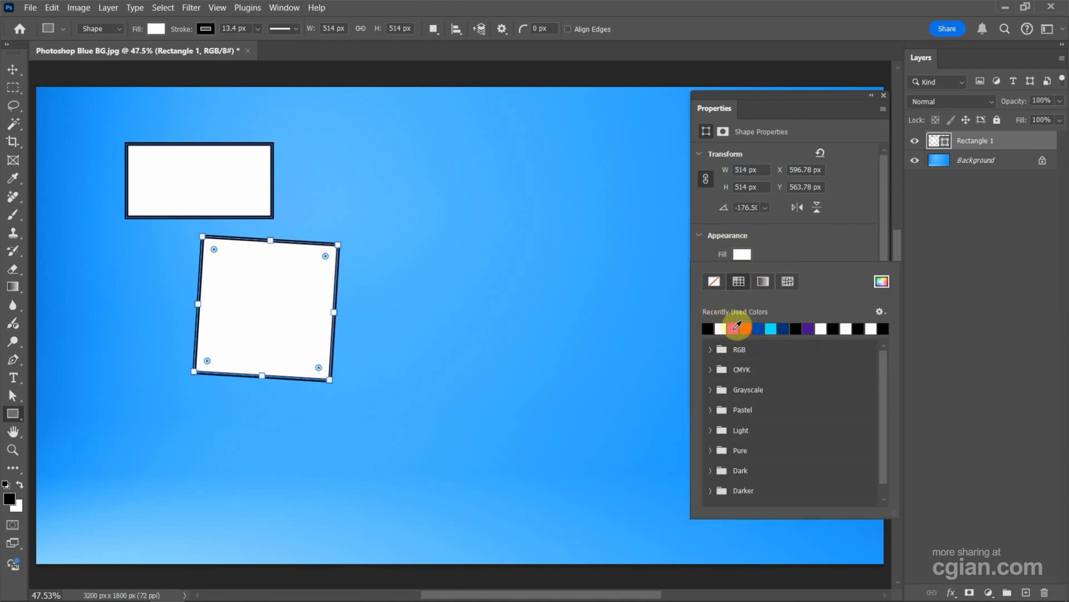
left_click(708, 328)
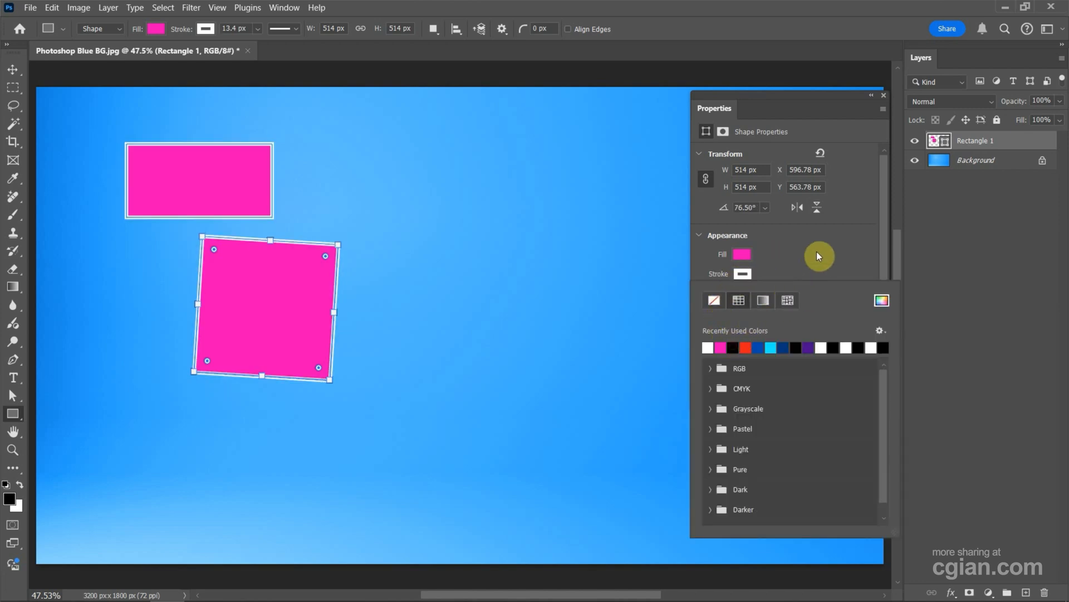
Step: Change the shapes' white outline from dotted to a solid line
left_click(742, 273)
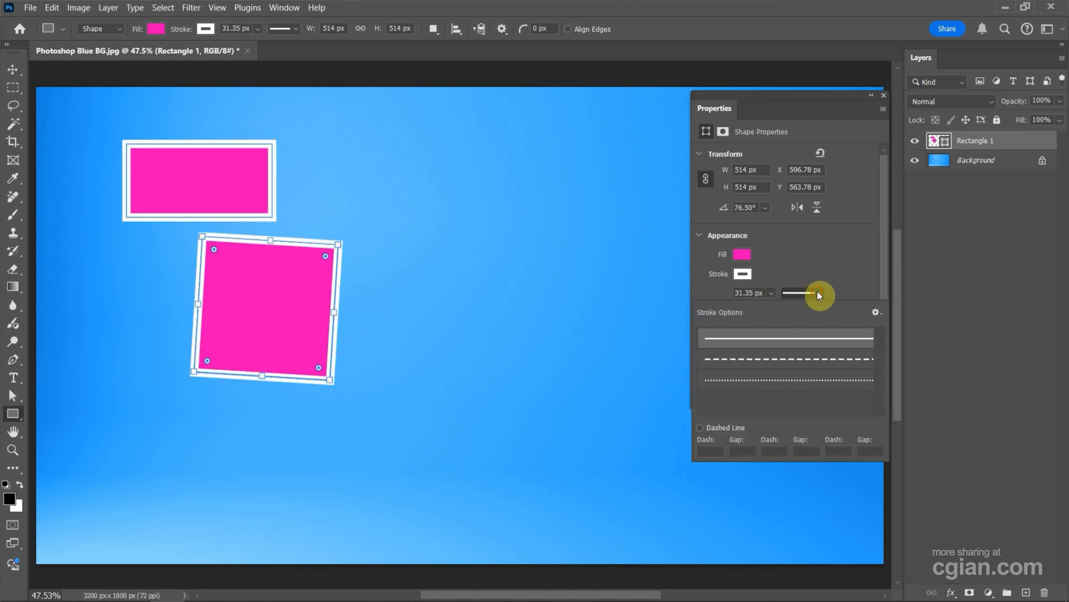
left_click(786, 359)
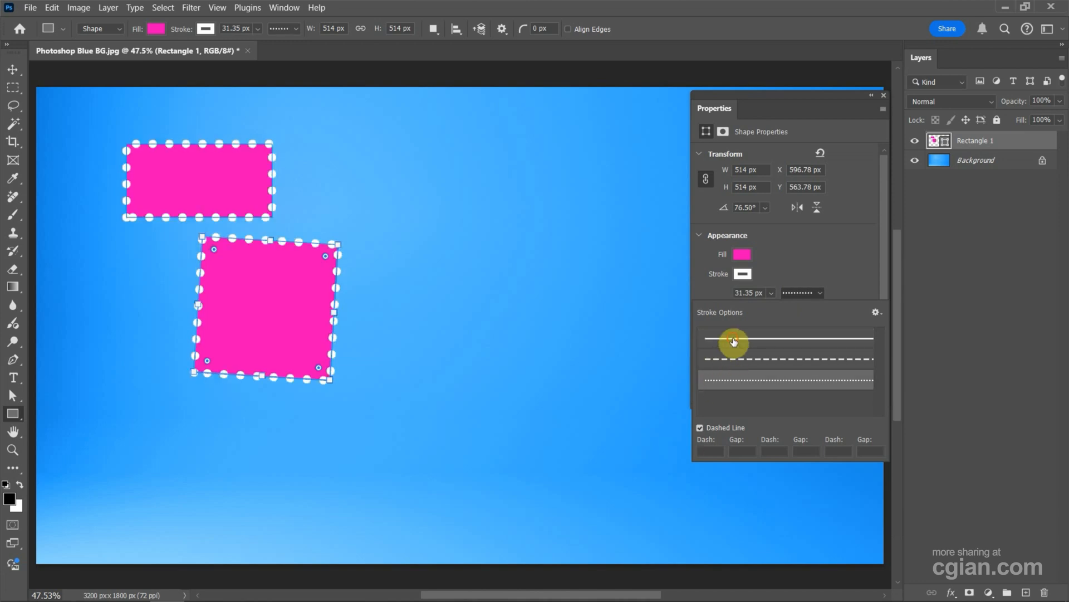
left_click(786, 339)
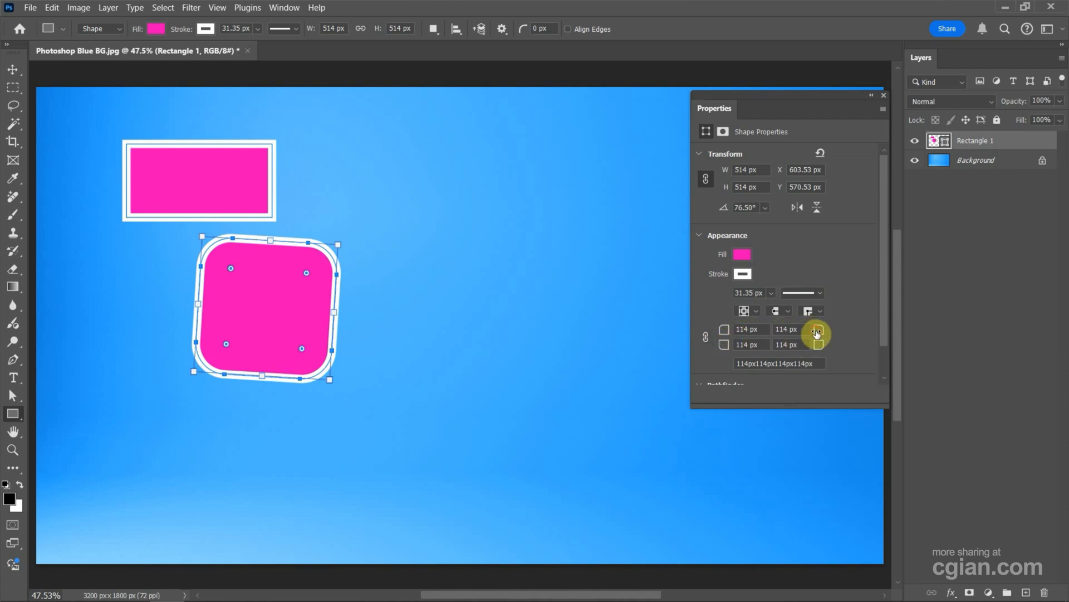
Step: Unlink corner radii, setting corners to 178 px and the top-right to 252 px
left_click(786, 329)
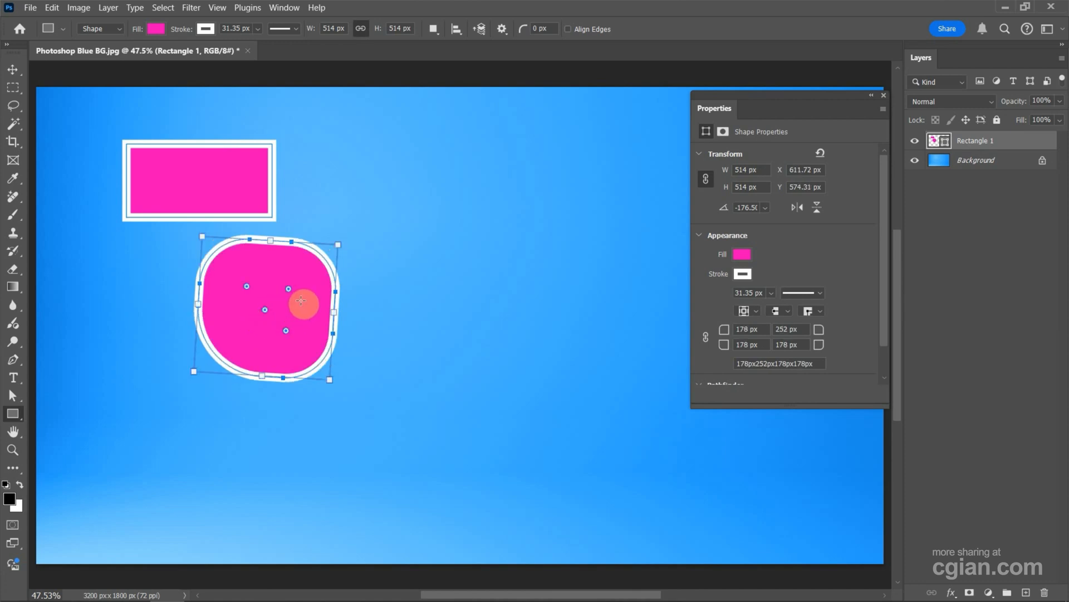
mouse_move(21, 403)
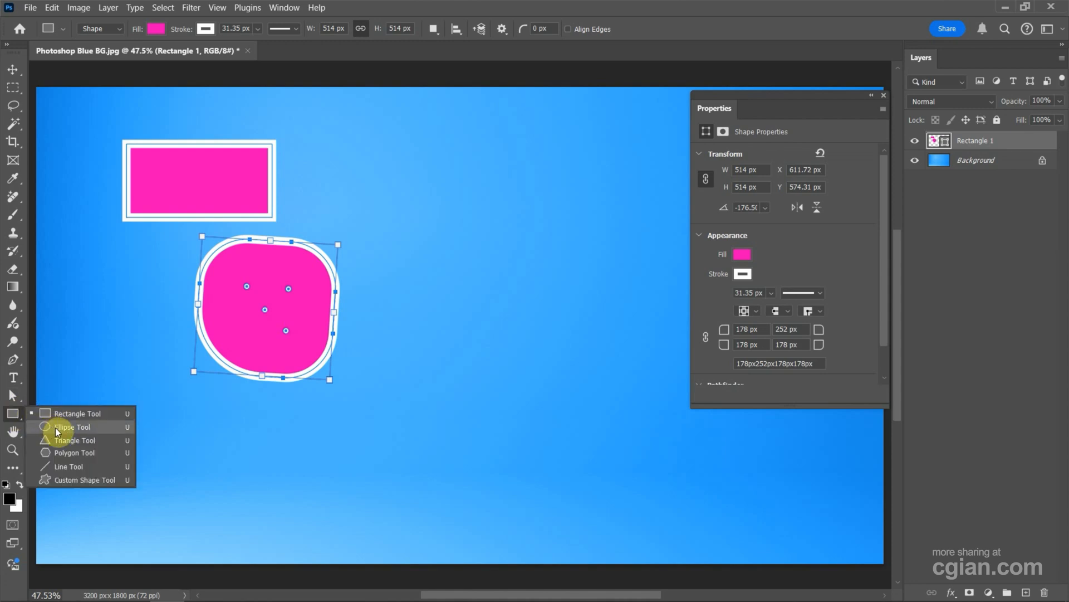
Step: Use the Ellipse Tool to draw a wide oval and a circle below it
left_click(71, 426)
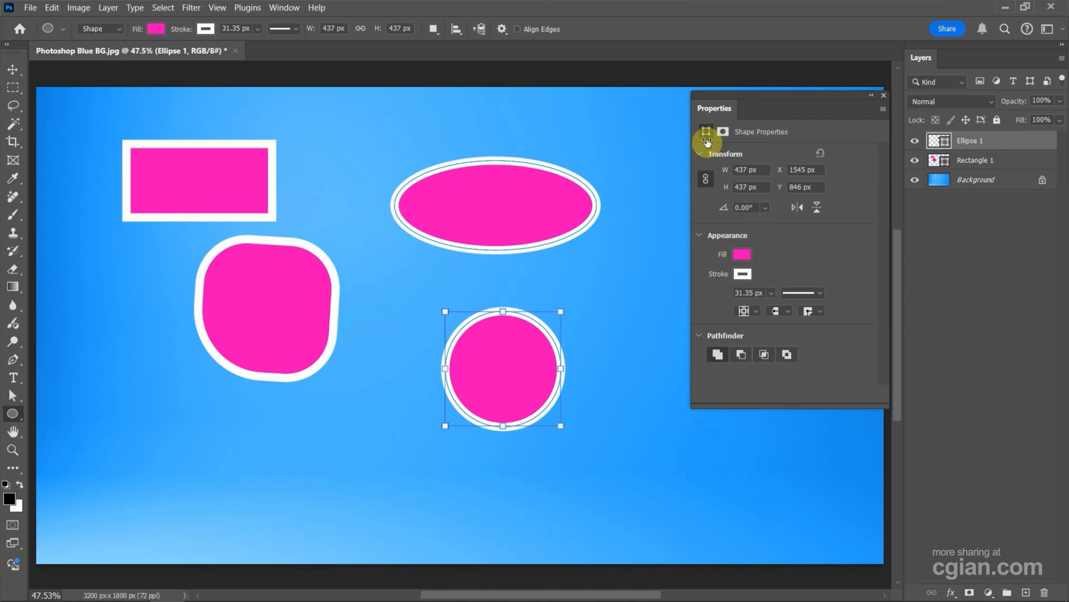
mouse_move(722, 221)
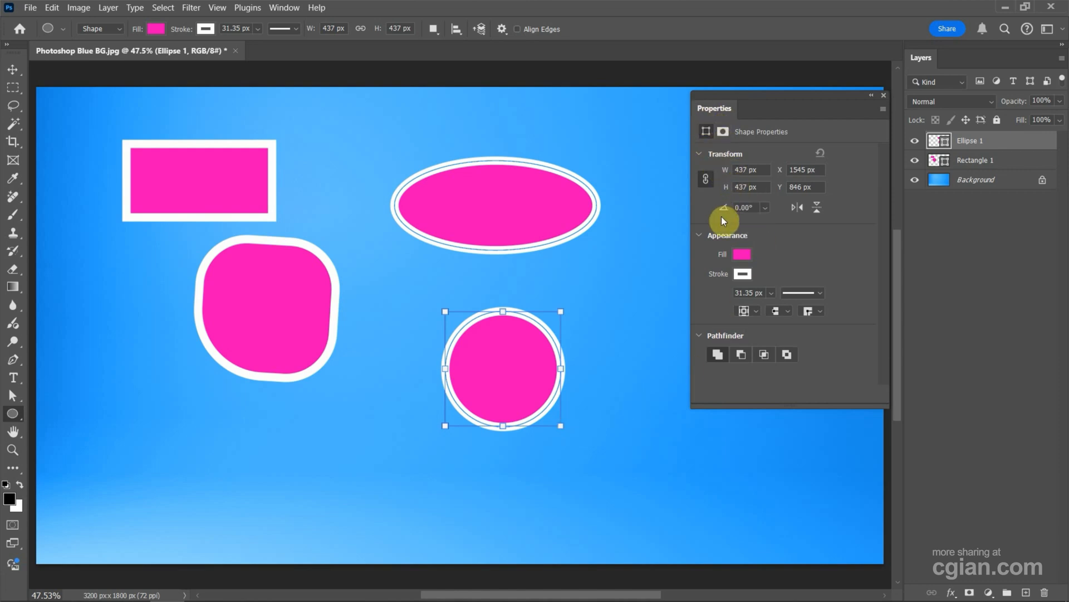
mouse_move(13, 422)
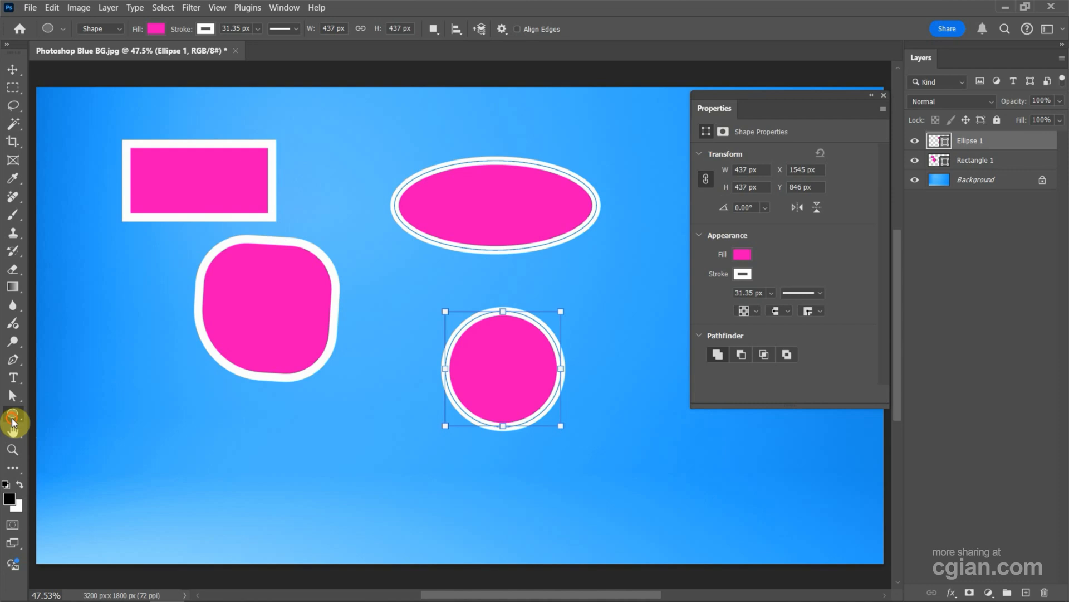
mouse_move(68, 447)
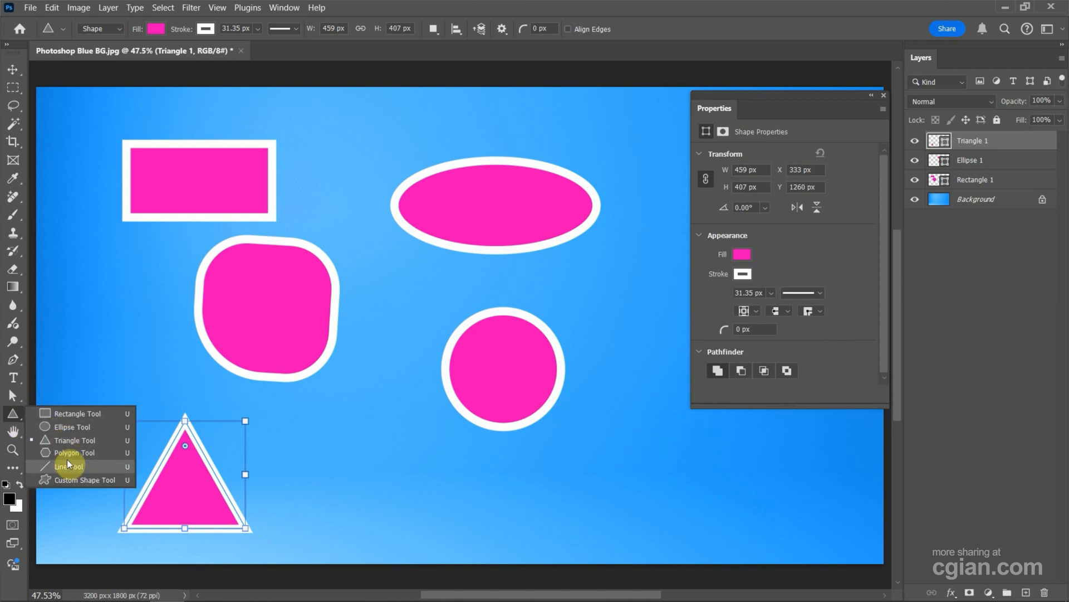
Step: Draw a triangle, then a 9-sided star with 74% star ratio
left_click(74, 452)
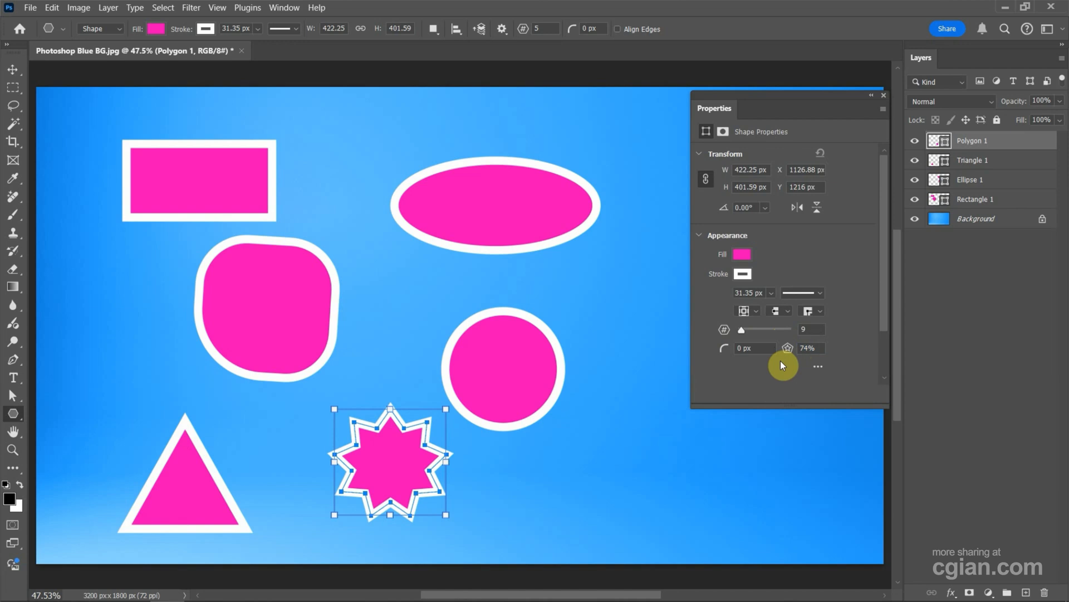
mouse_move(724, 349)
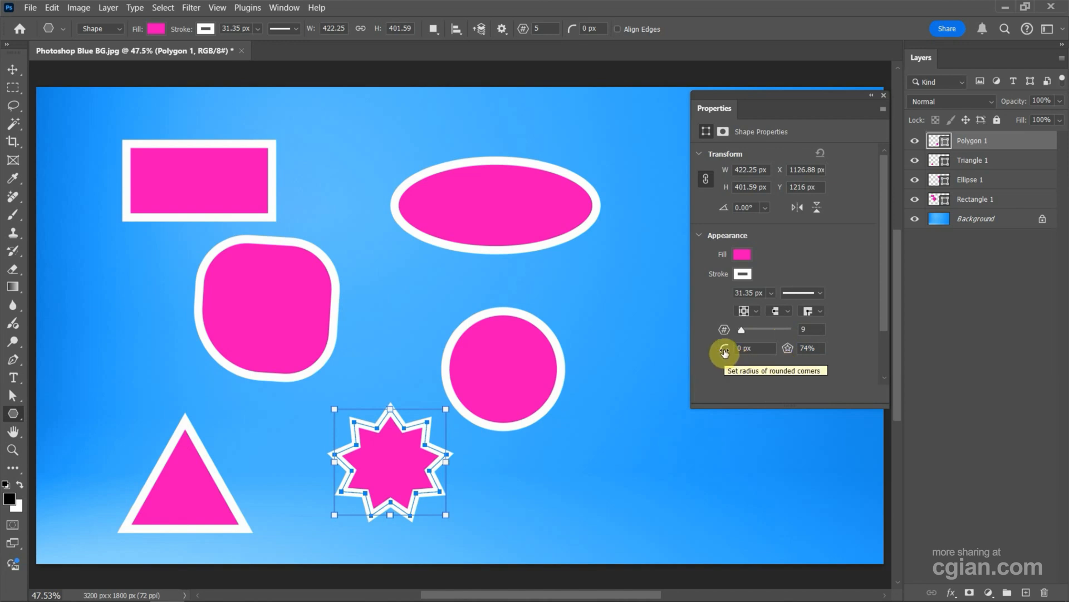
left_click(724, 347)
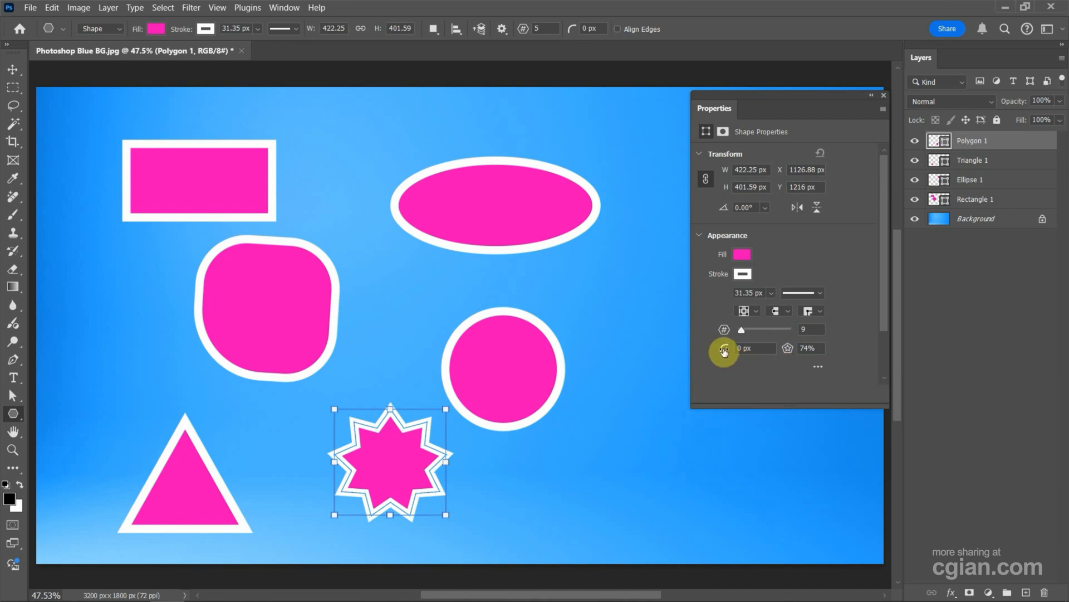
mouse_move(17, 417)
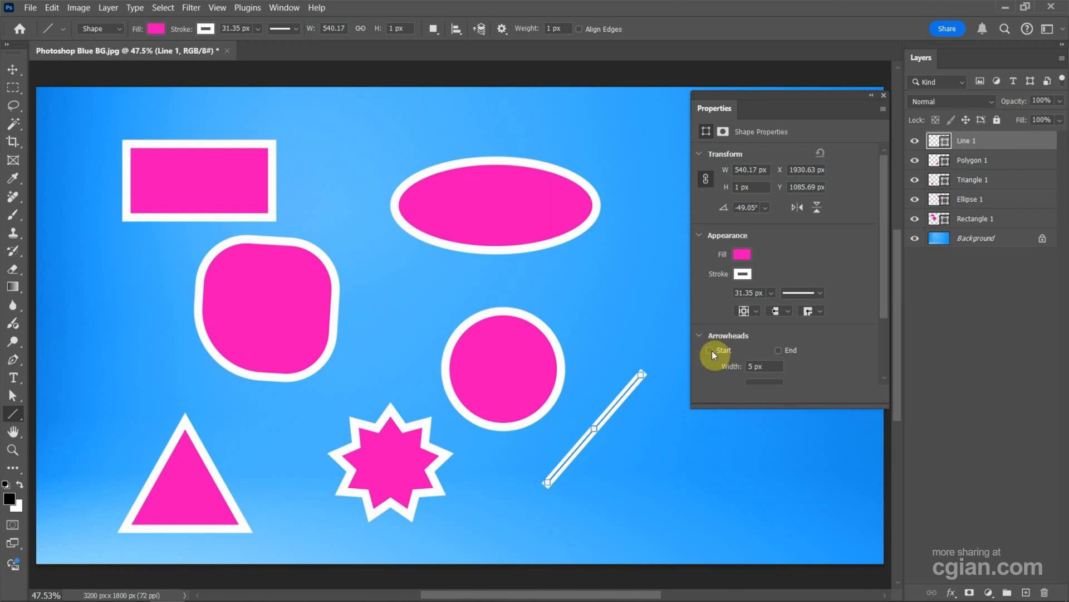
Step: Tick the Start and End arrowheads for the diagonal line
left_click(709, 350)
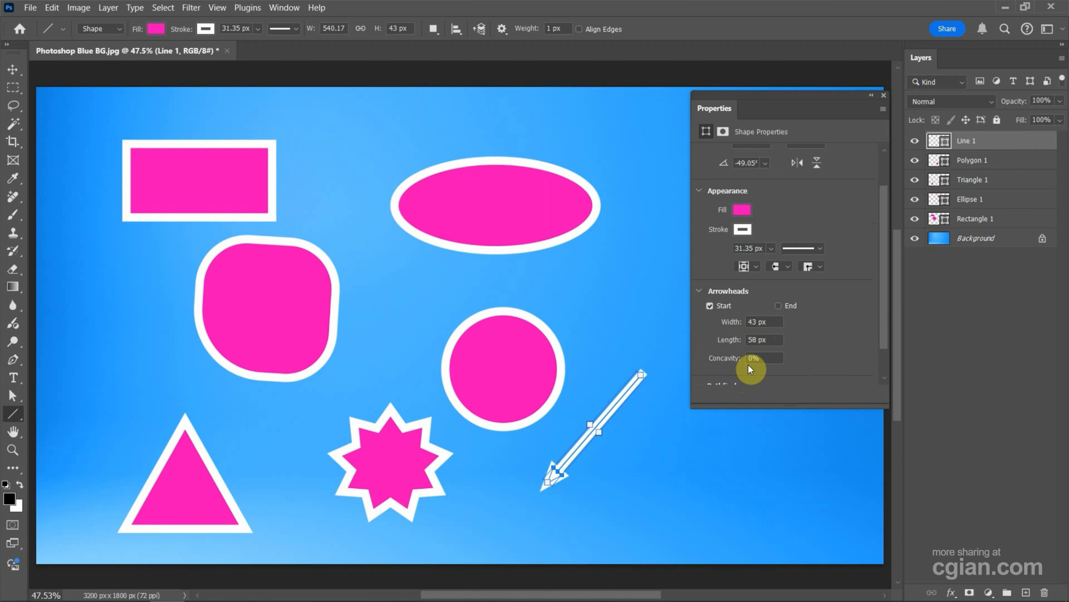
mouse_move(759, 311)
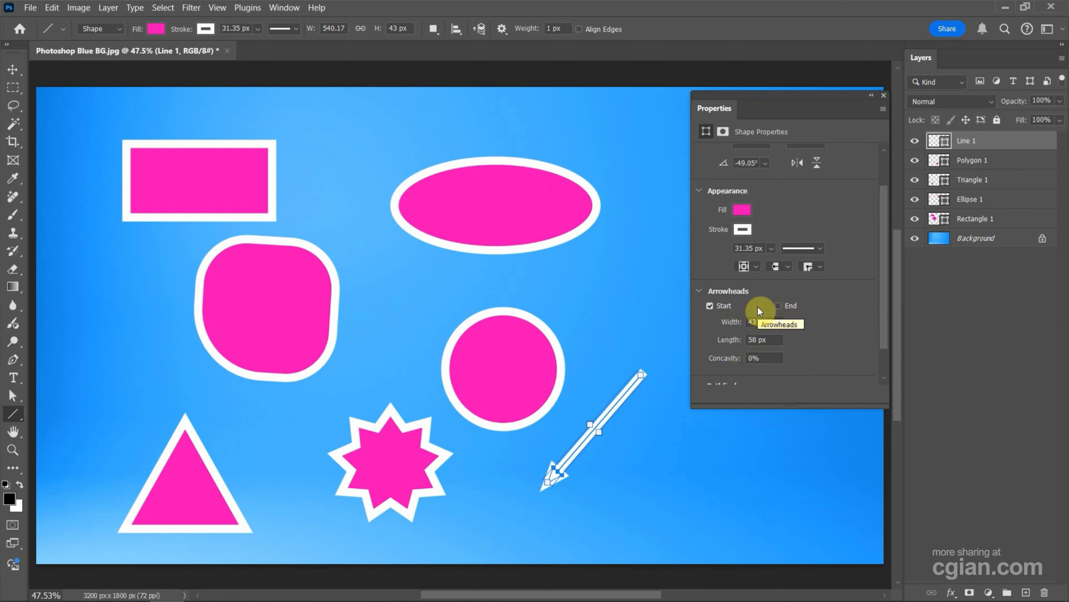
left_click(778, 306)
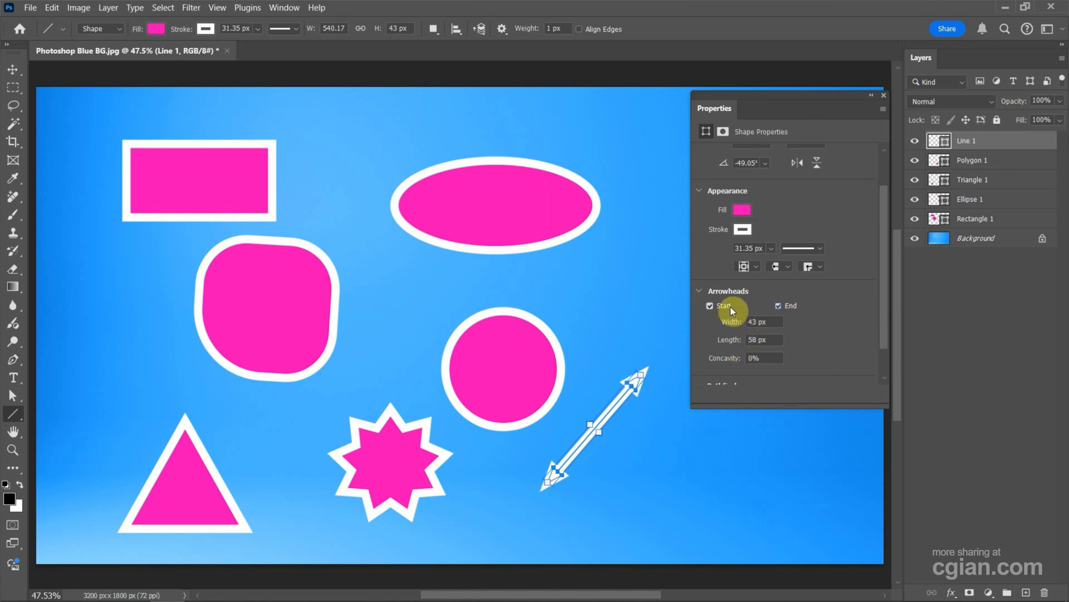
scroll("down", 3)
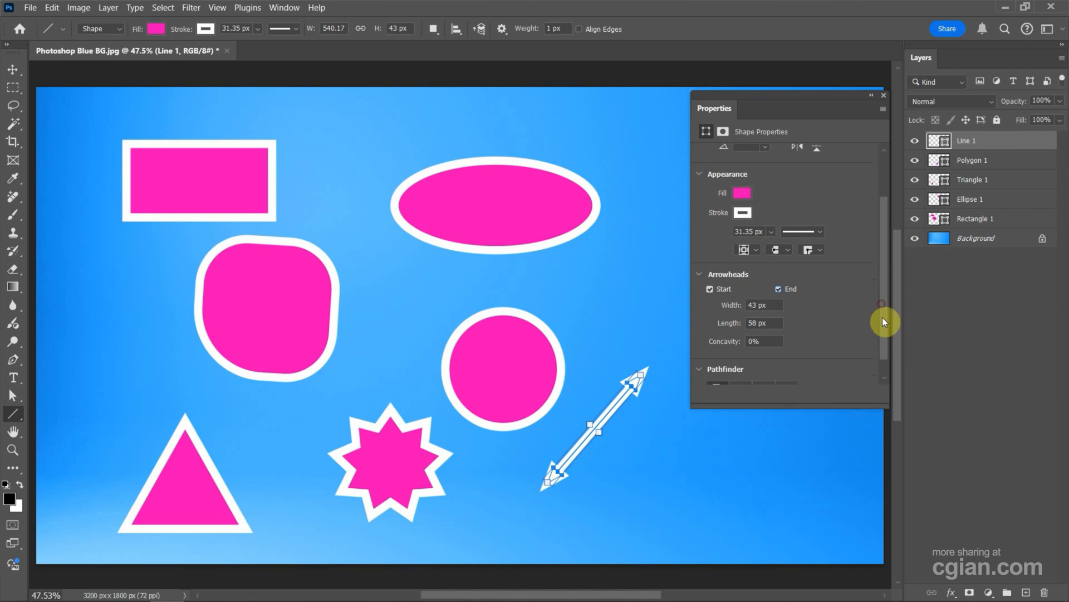